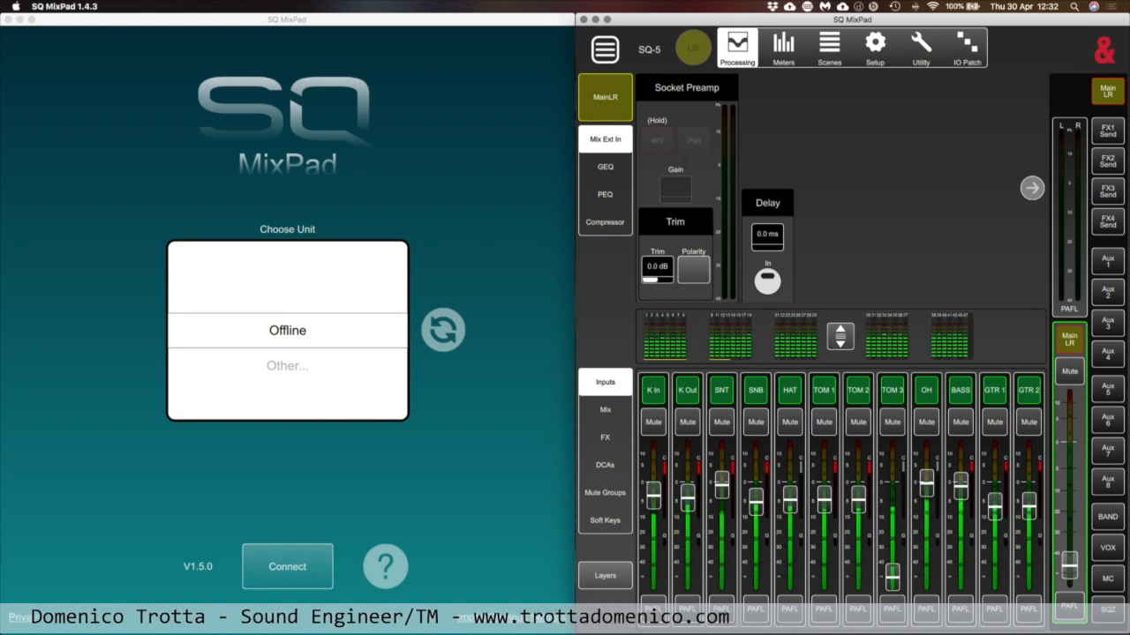
# Step: Browse the K In parametric EQ library and pick the Snare Drum 2 preset
pyautogui.click(603, 166)
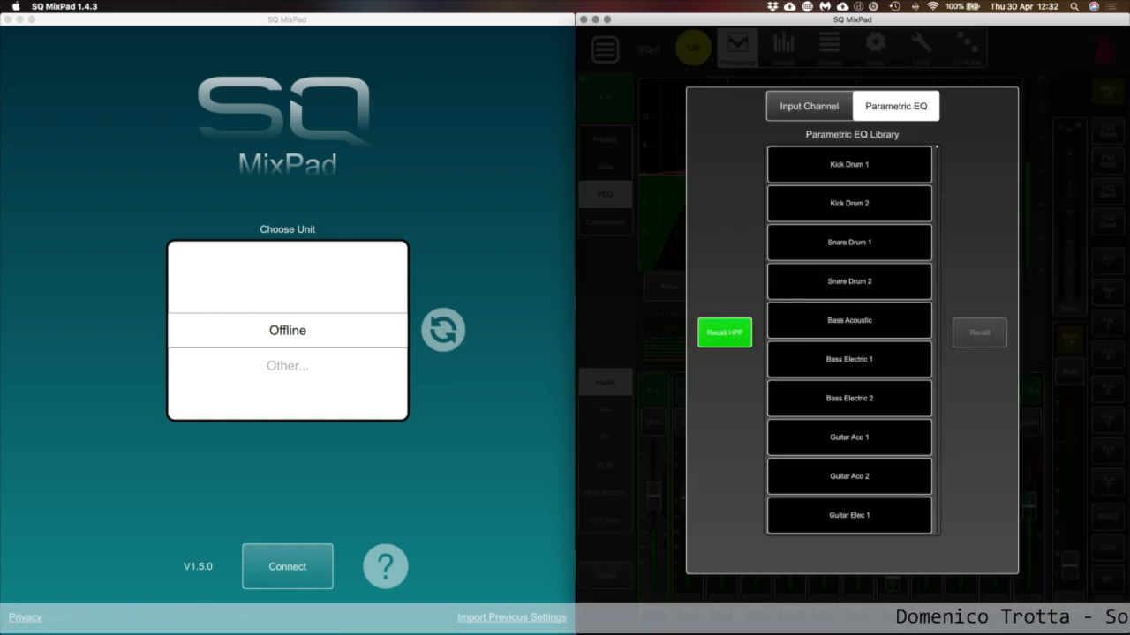
pyautogui.click(847, 242)
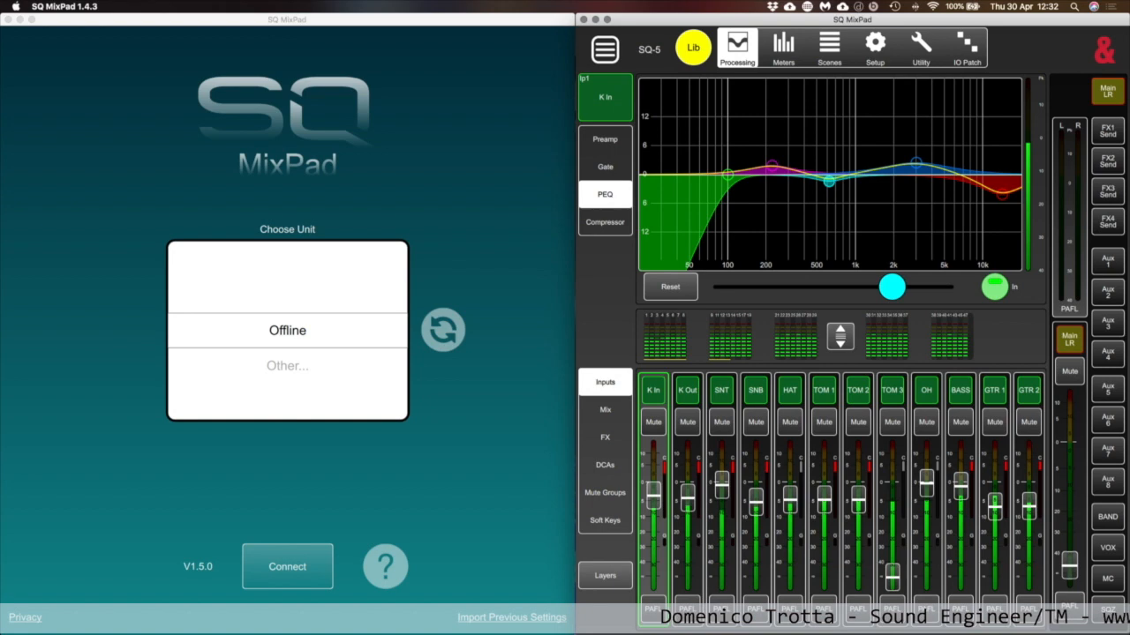
pyautogui.moveTo(891, 286); pyautogui.dragTo(812, 286)
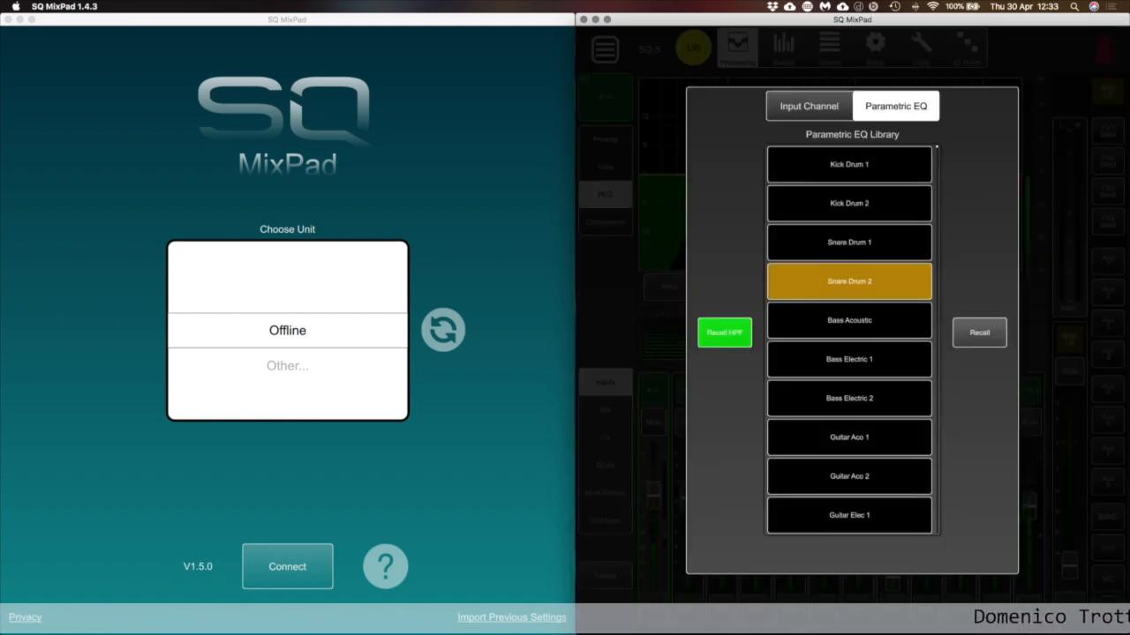
# Step: Recall Snare Drum 2 onto K In and connect the second window to the offline mixer
pyautogui.click(978, 331)
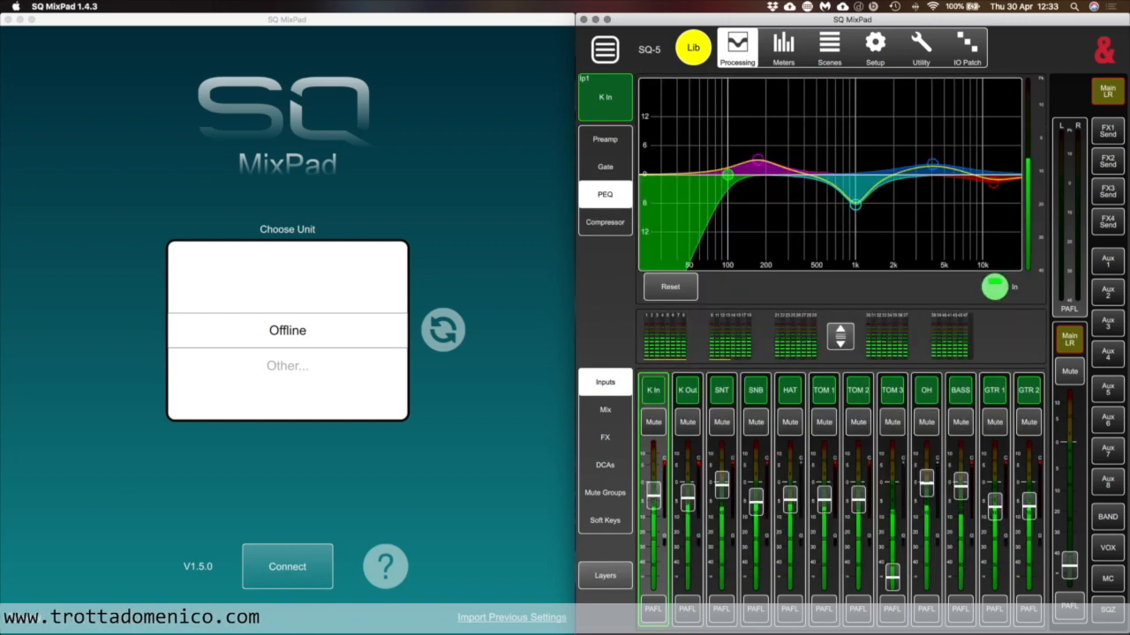
pyautogui.click(603, 138)
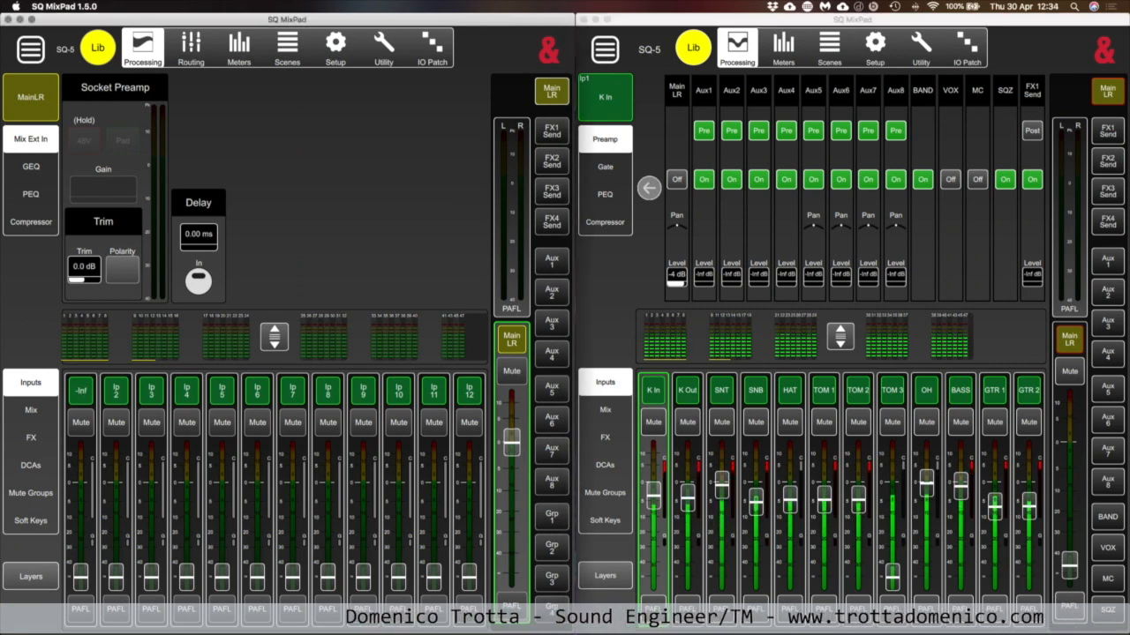
# Step: View St1's high-pass filter and parametric EQ, reshaping its EQ curve slightly
pyautogui.click(81, 392)
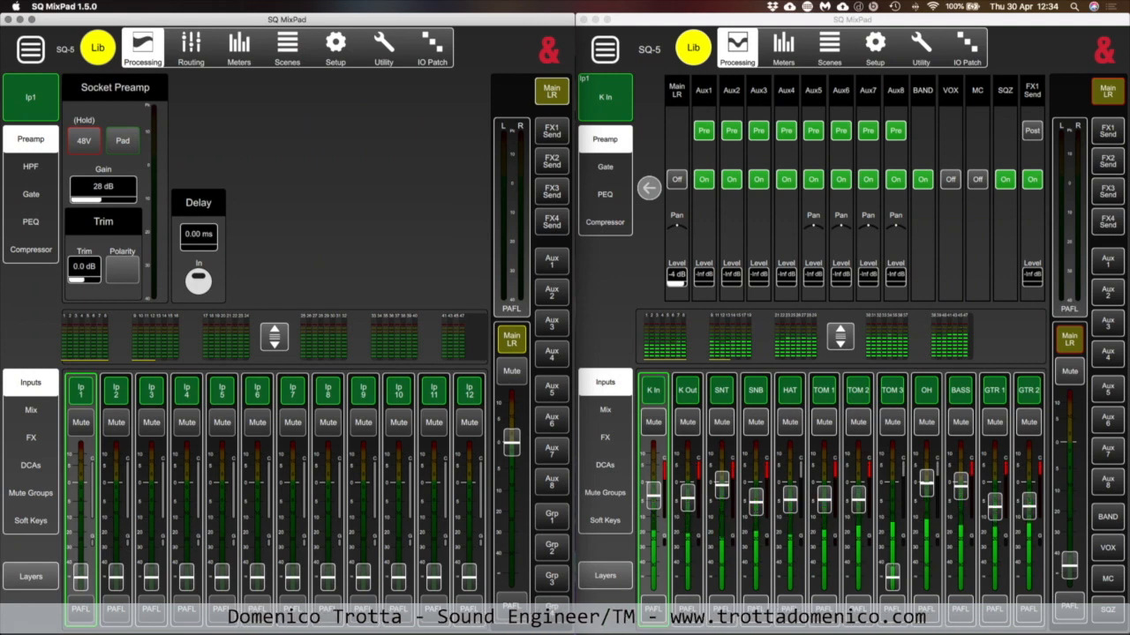
pyautogui.click(30, 166)
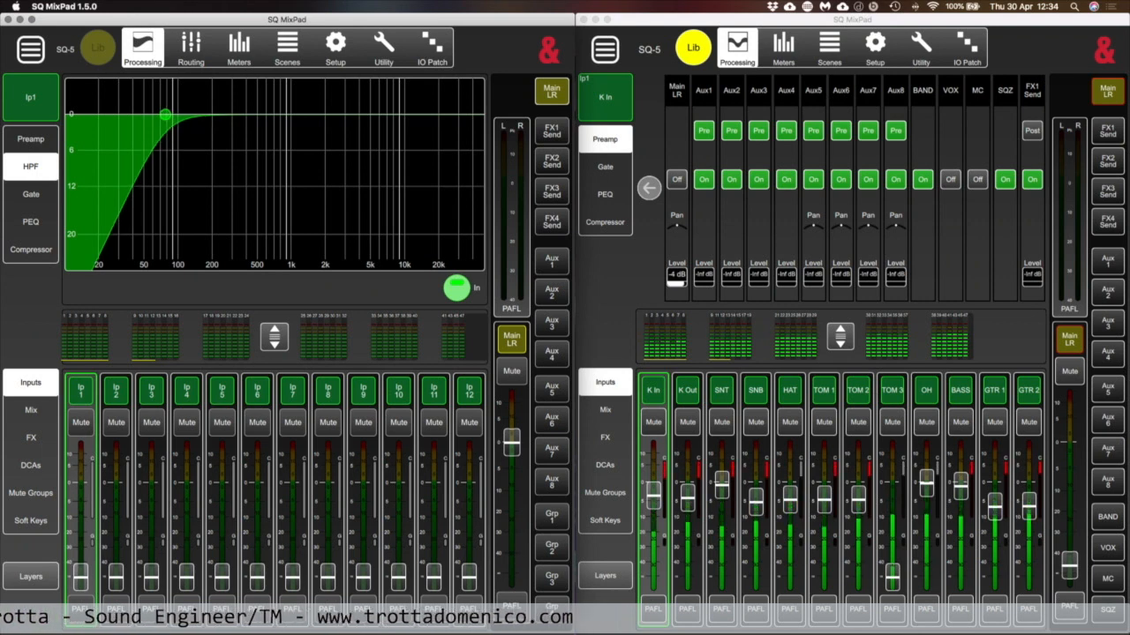
pyautogui.click(30, 223)
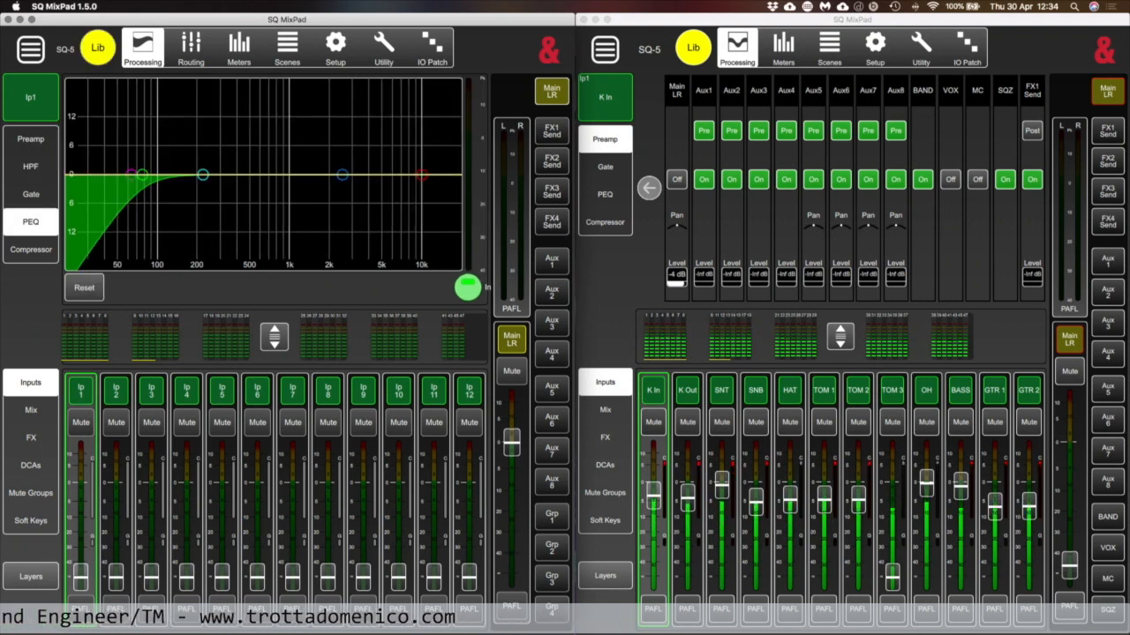
pyautogui.moveTo(203, 174); pyautogui.dragTo(254, 155)
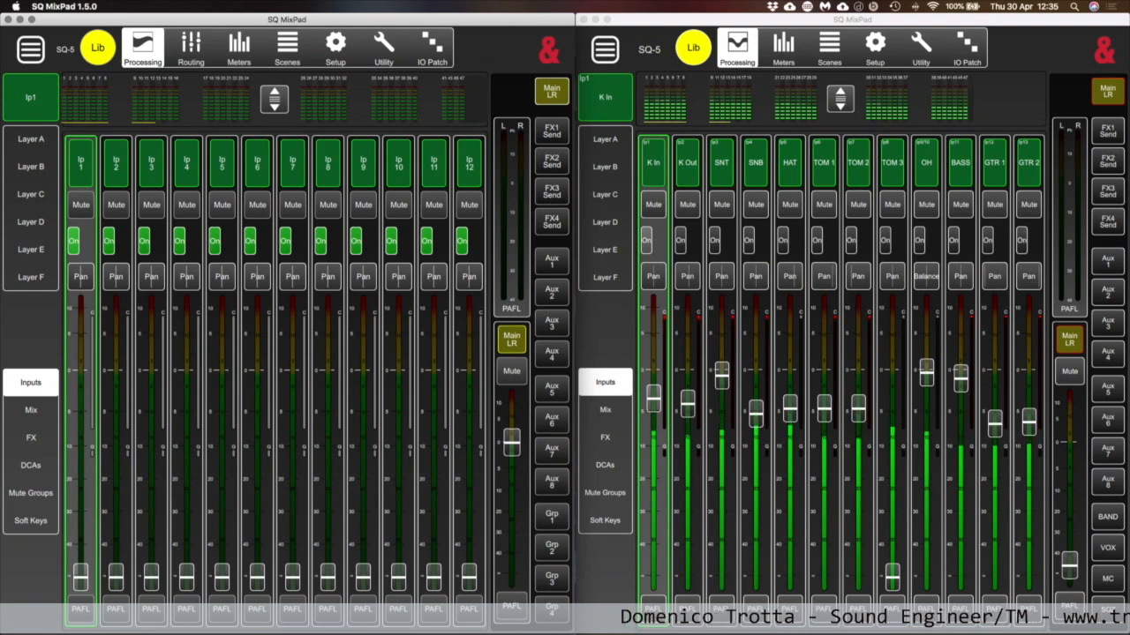
# Step: Return to St1's parametric EQ graph showing the gentle mid boost
pyautogui.click(32, 222)
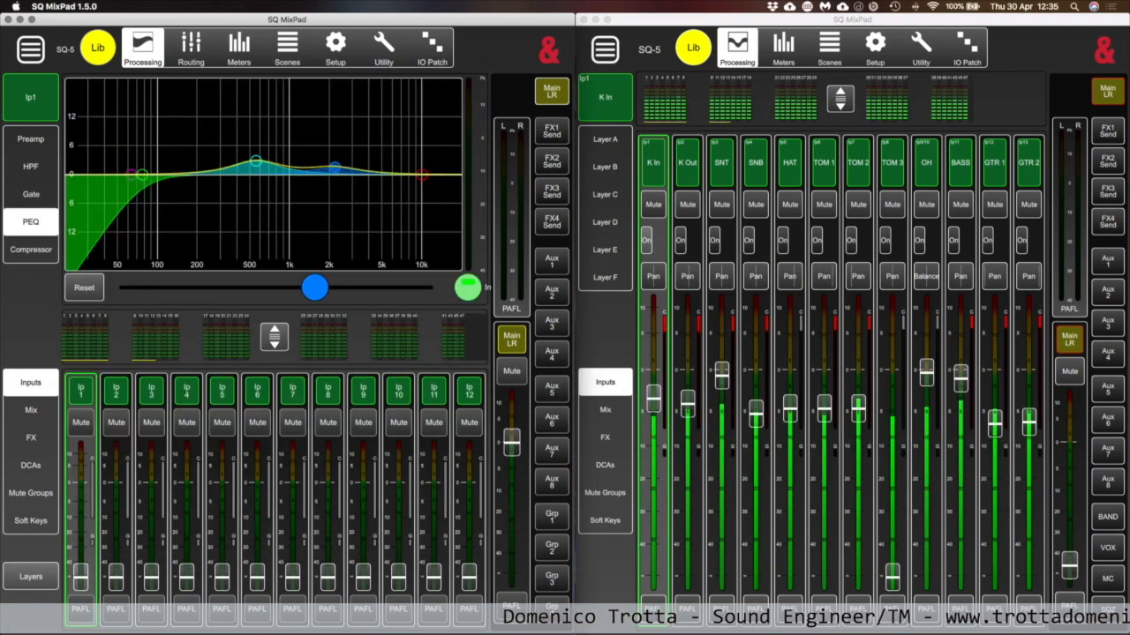